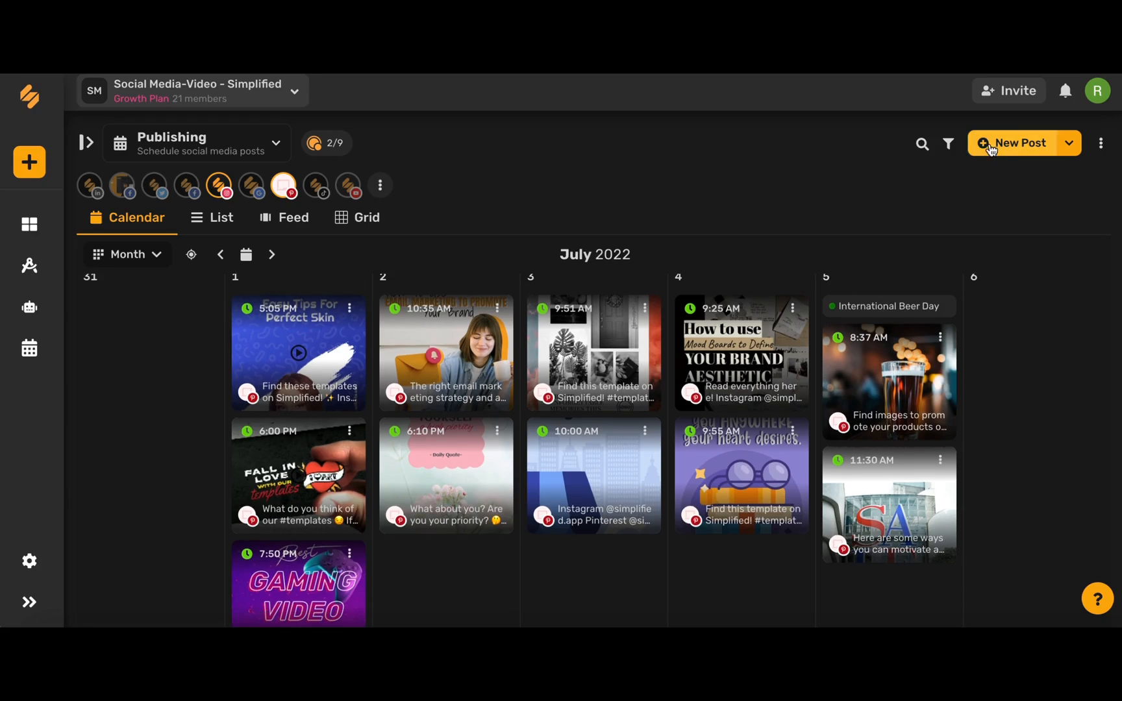
- Create a new post for the Instagram Business account and choose Reel as its type
left_click(1019, 142)
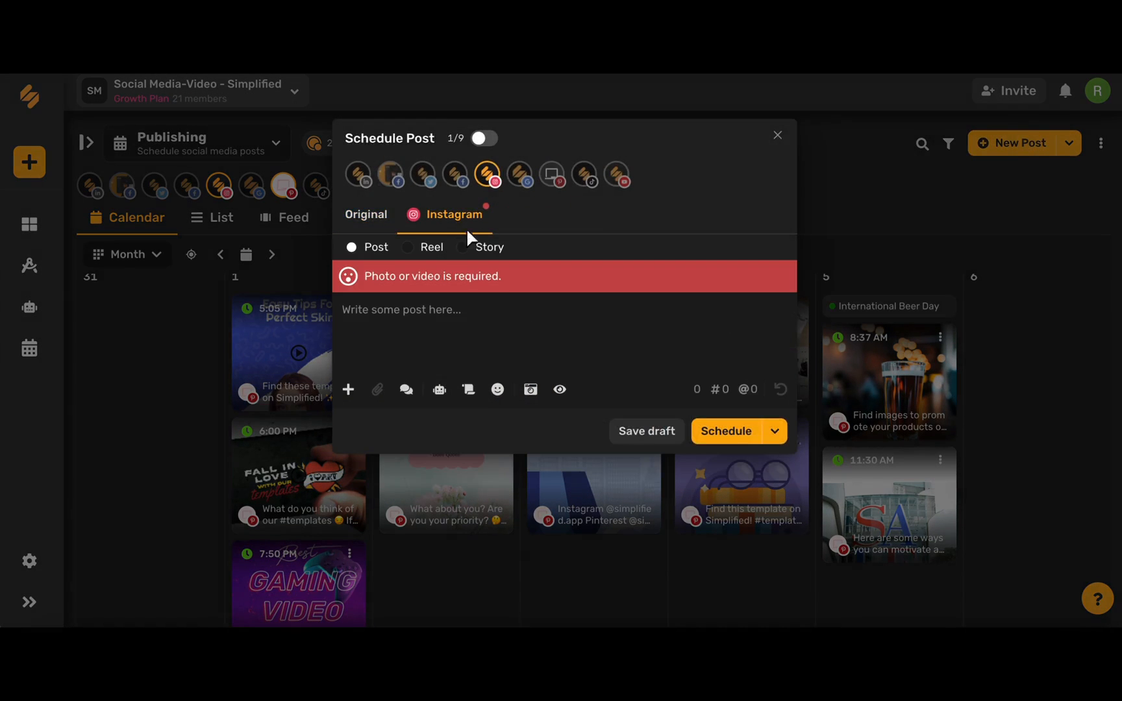
mouse_move(487, 174)
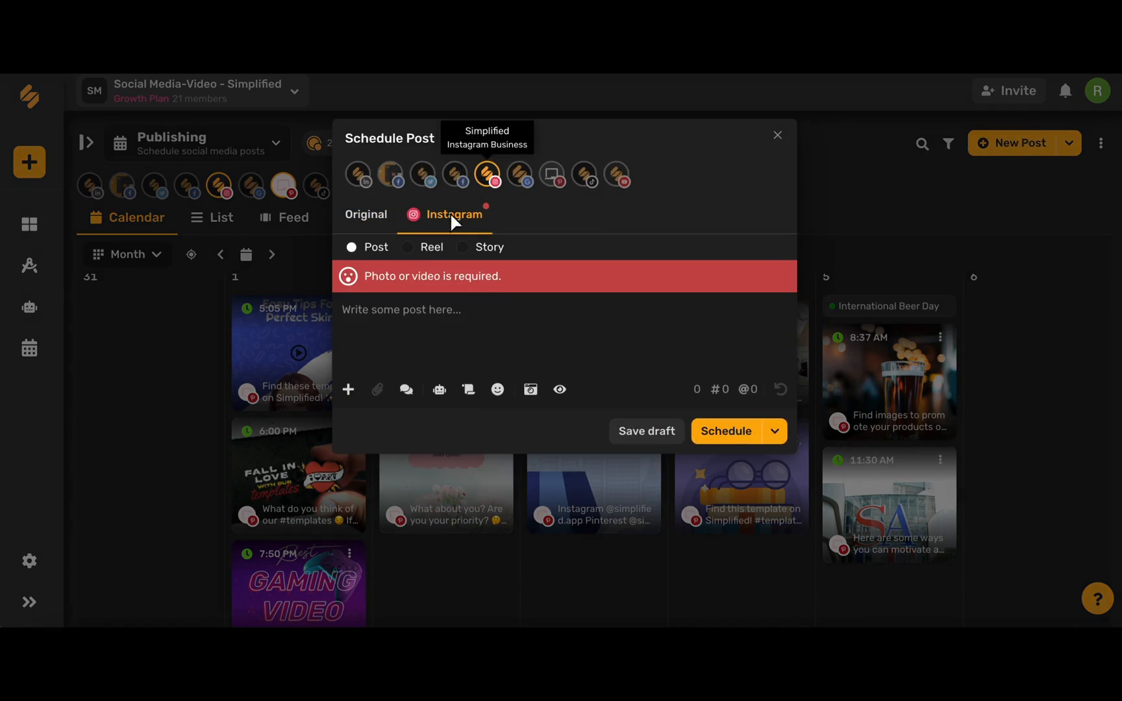
left_click(407, 246)
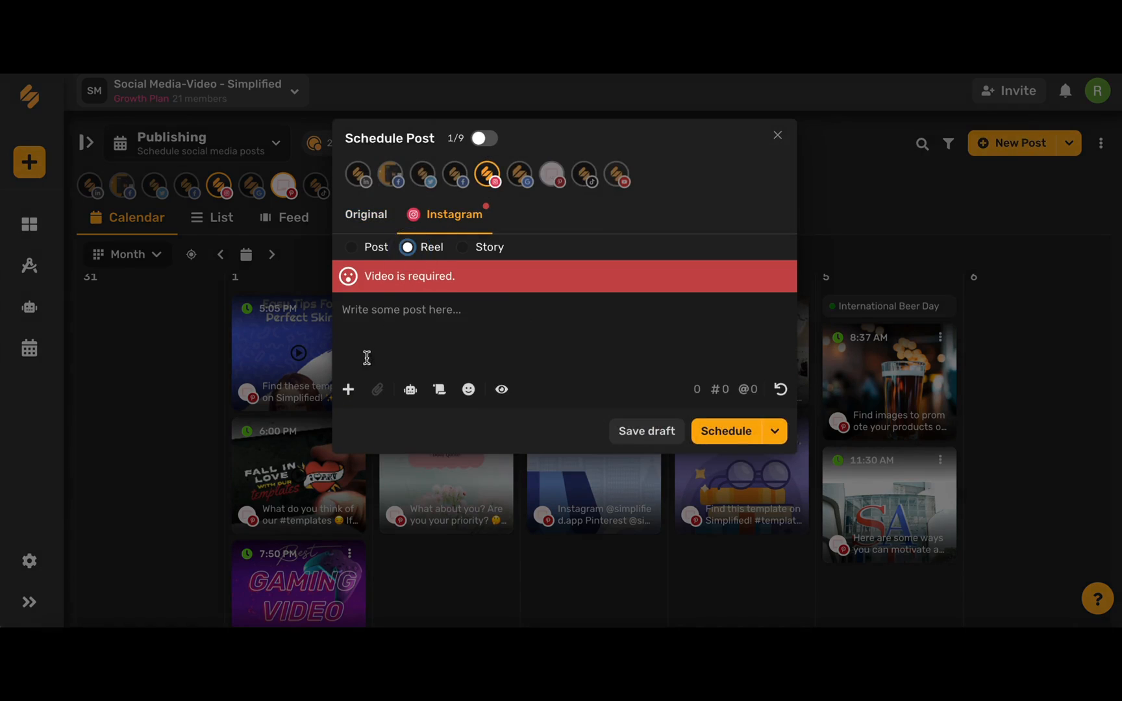
- Add the Better Together friendship project from the media library, exported as a video
left_click(348, 390)
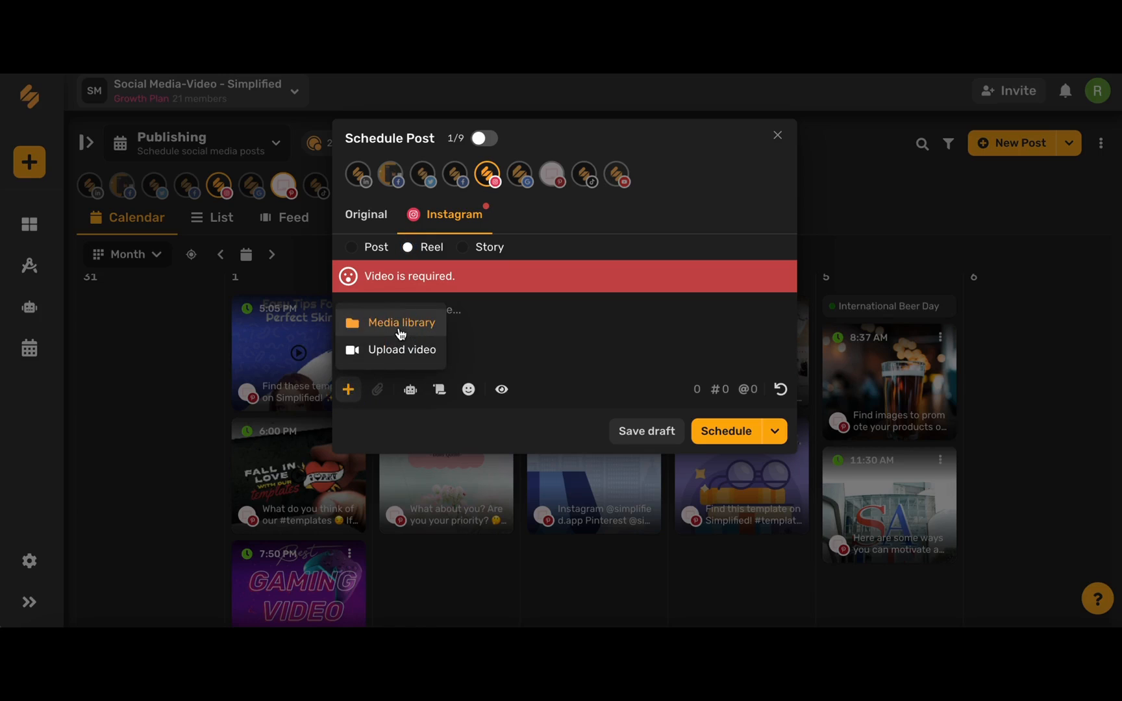
left_click(400, 323)
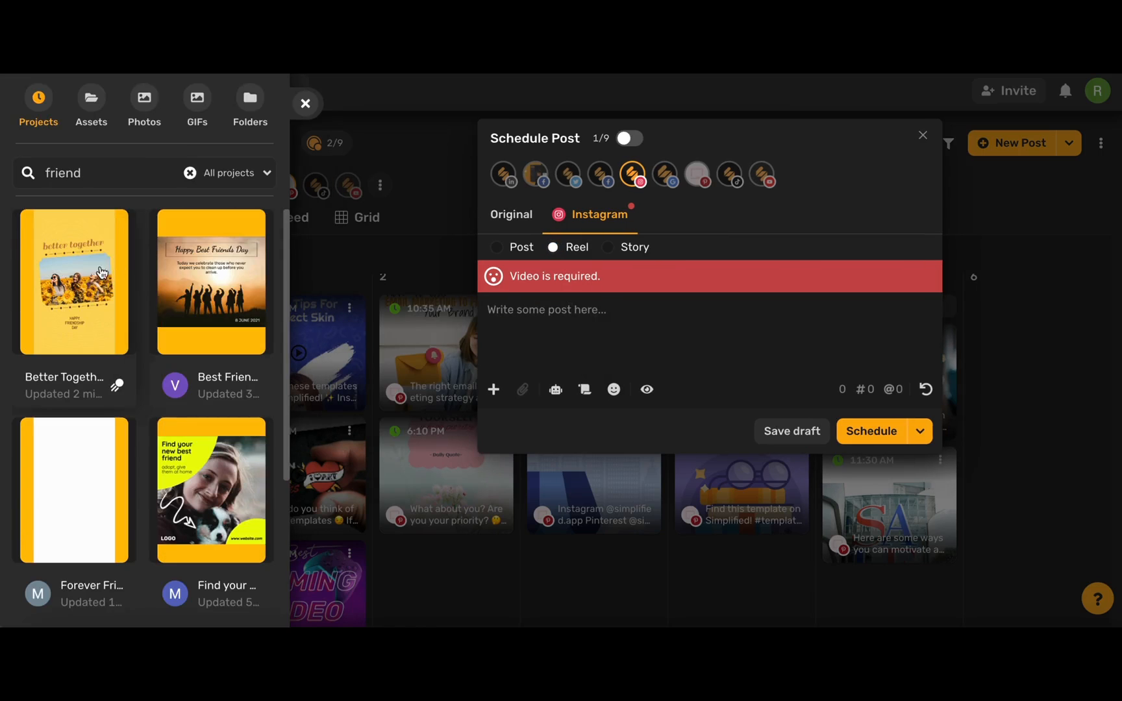
left_click(563, 201)
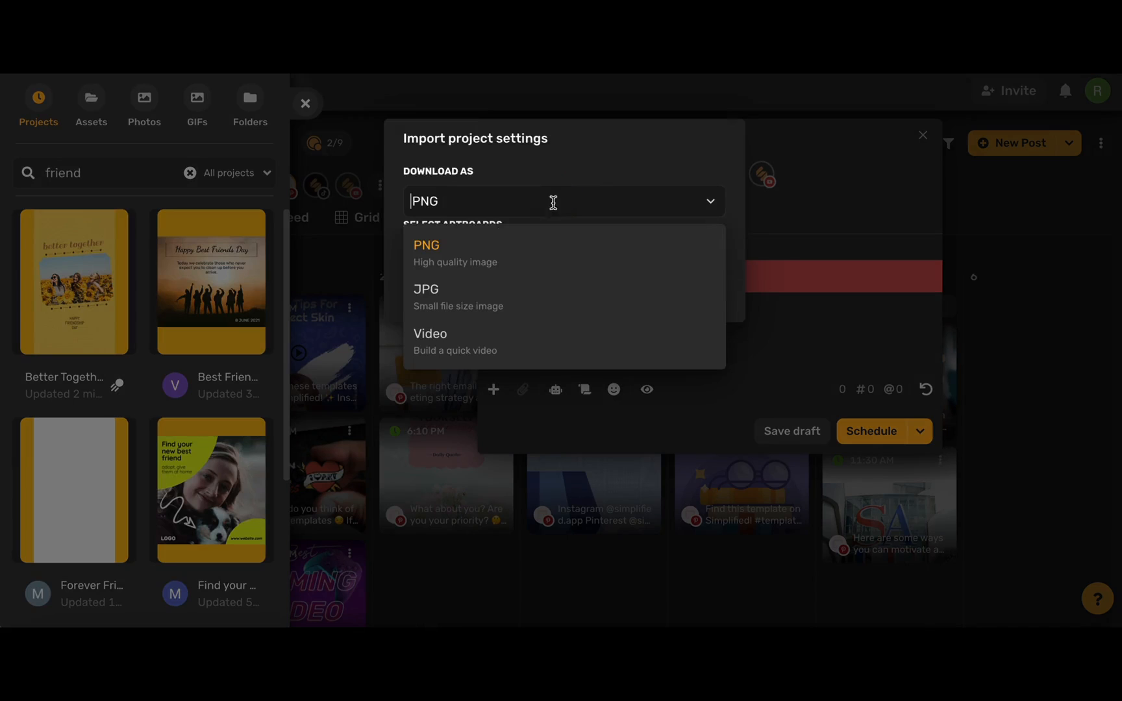
left_click(430, 342)
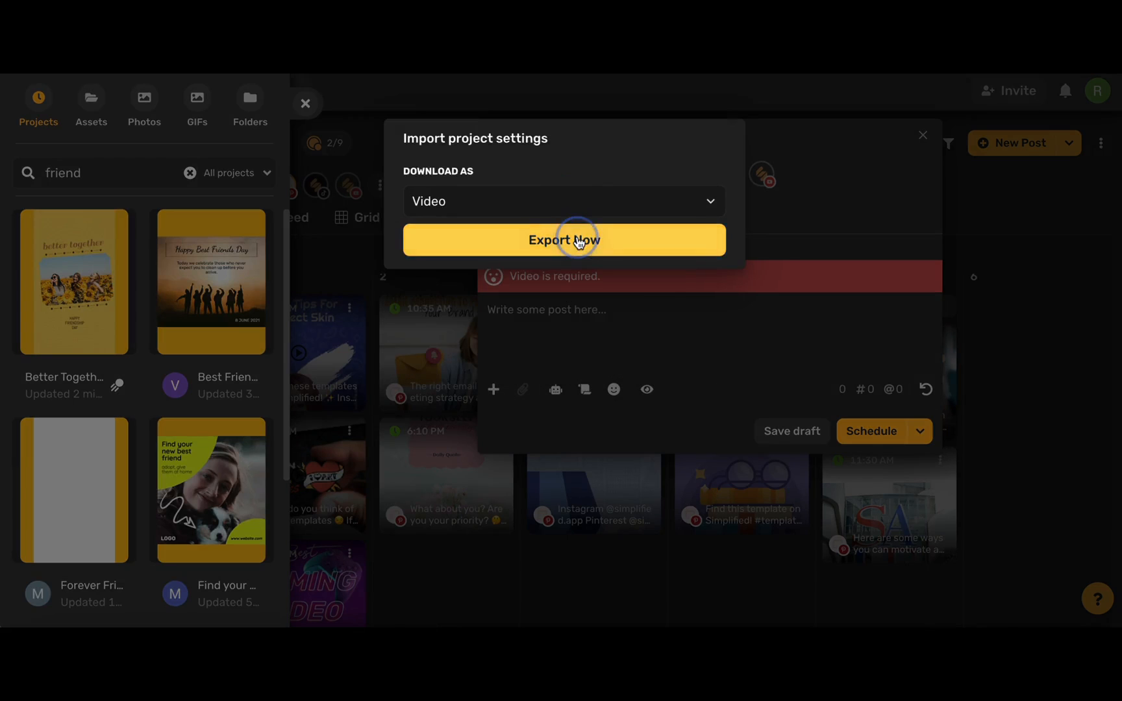
left_click(564, 239)
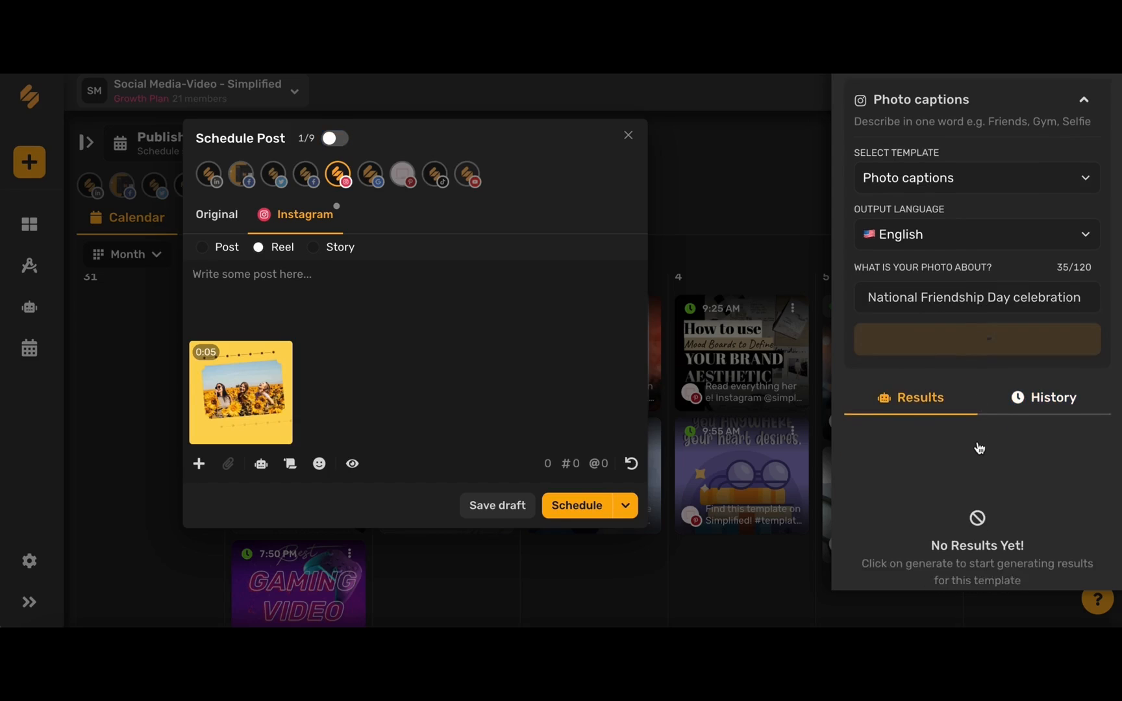
- Add the third AI-generated National Friendship Day caption and schedule the Reel for July 30, 2:15 PM
left_click(975, 339)
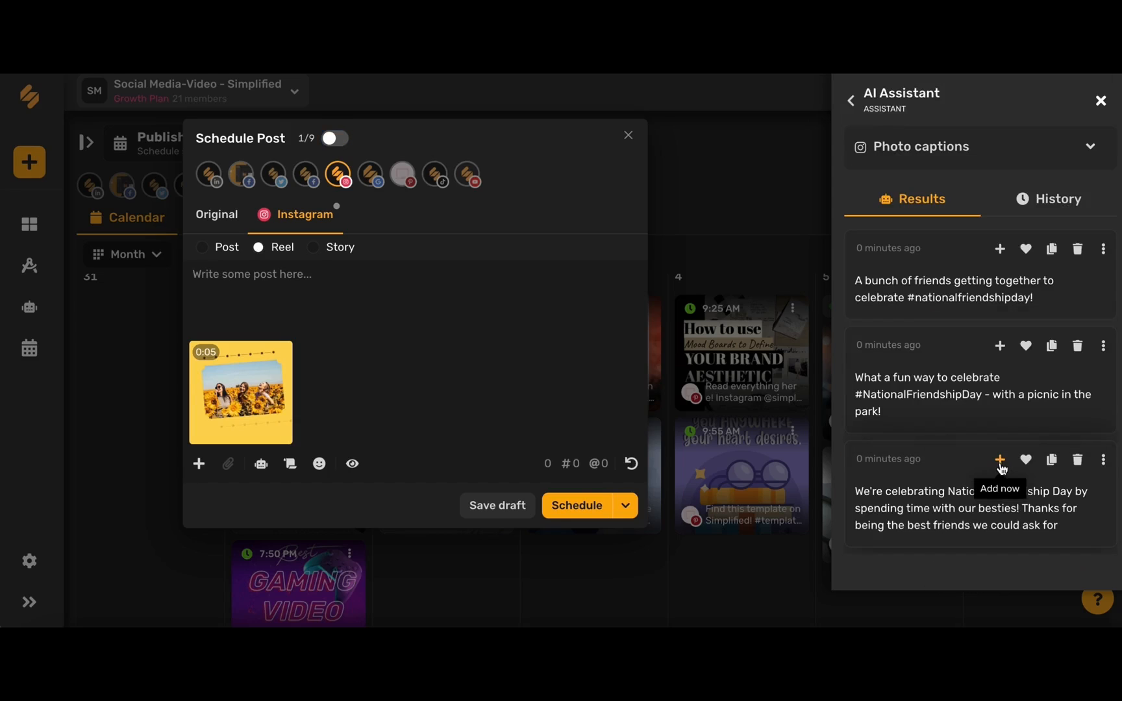
left_click(1000, 460)
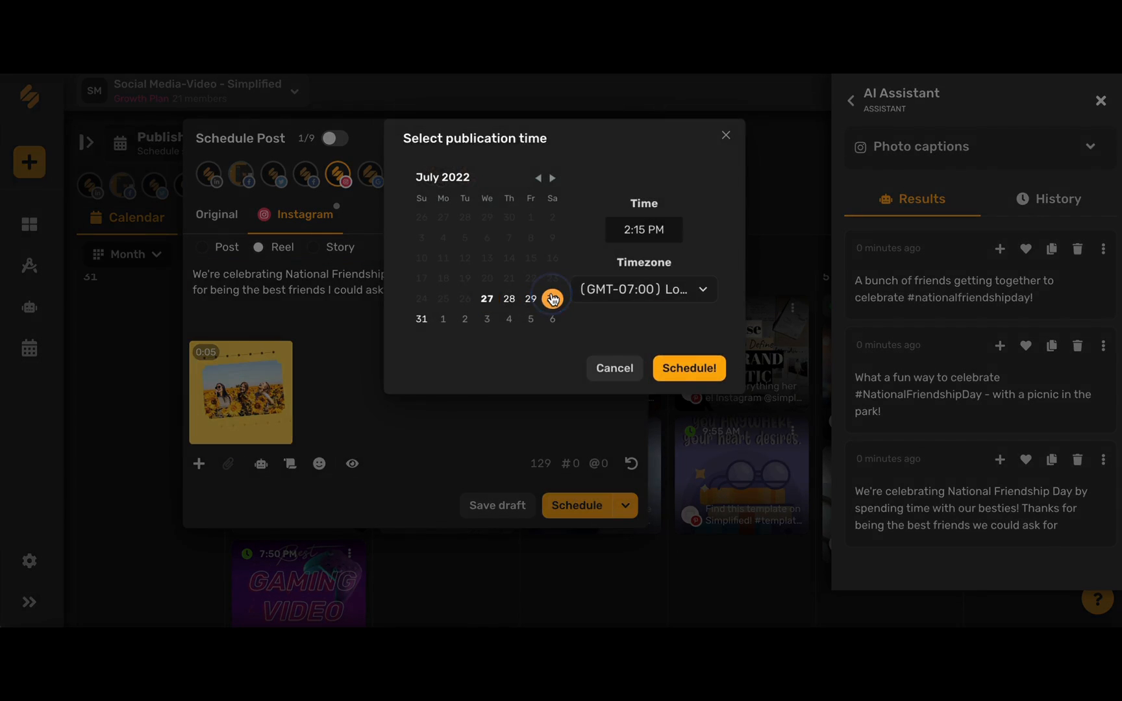
left_click(688, 368)
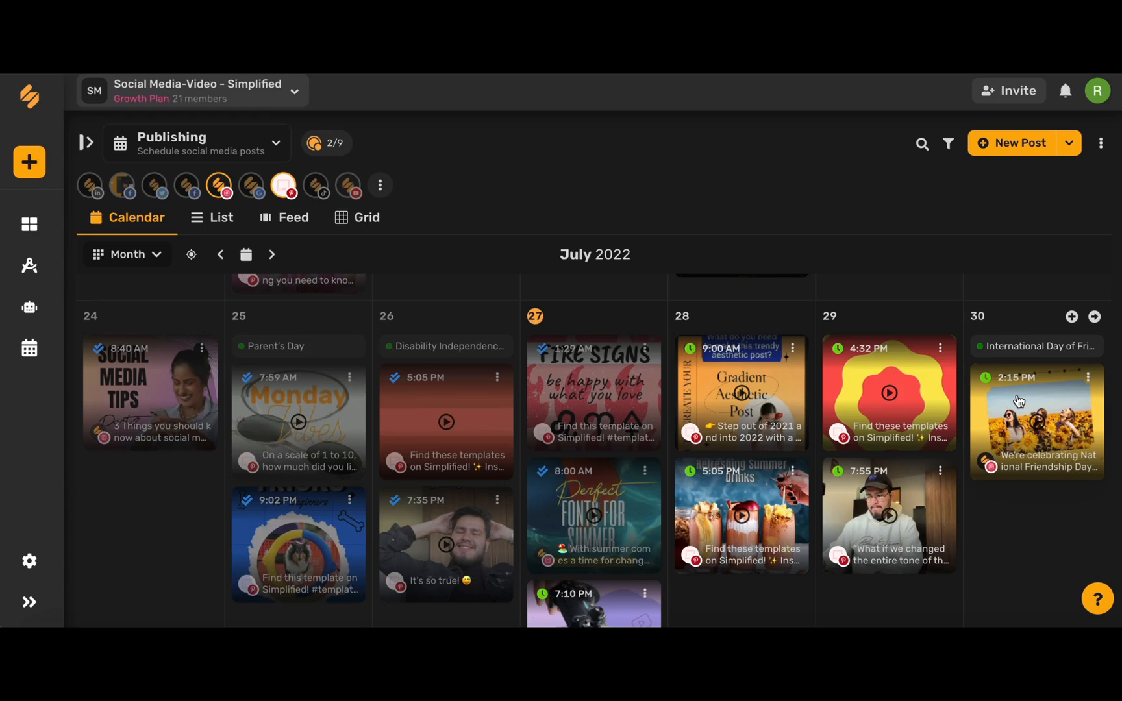
mouse_move(1030, 420)
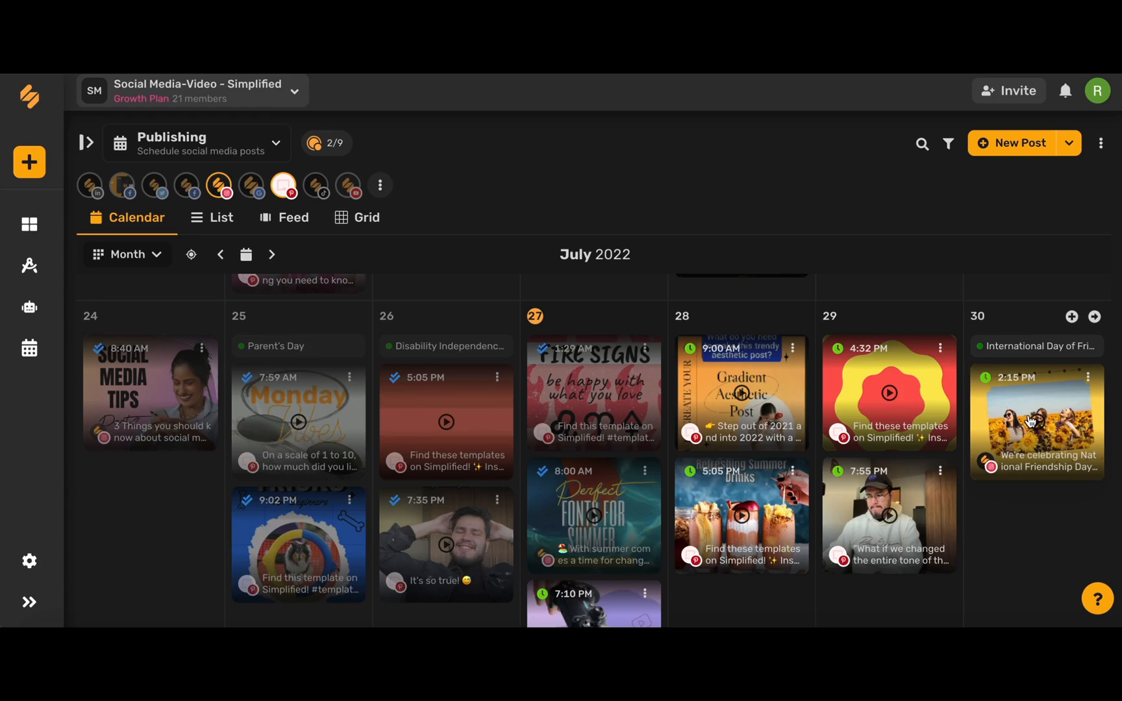